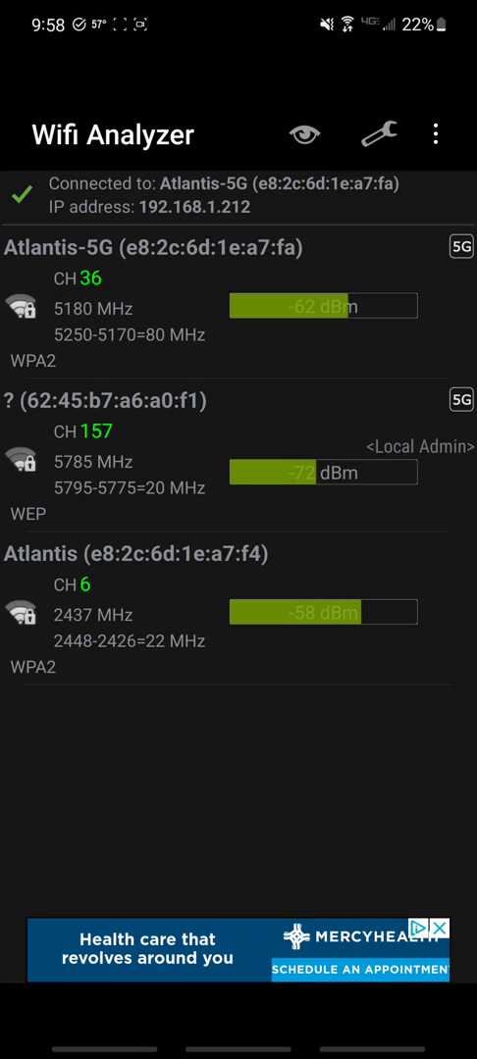
Switch from the access-point list to Channel rating, showing star scores for channels 1–14.
left_click(302, 134)
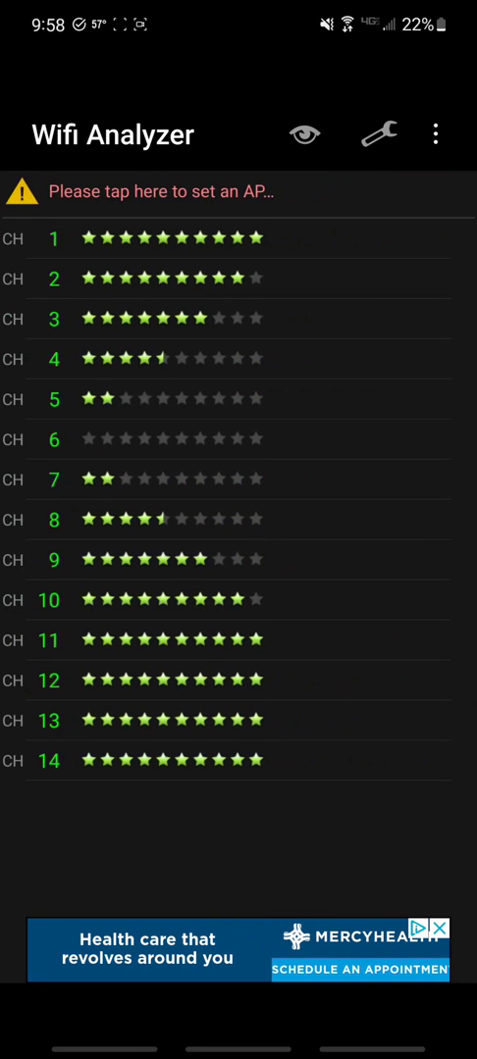